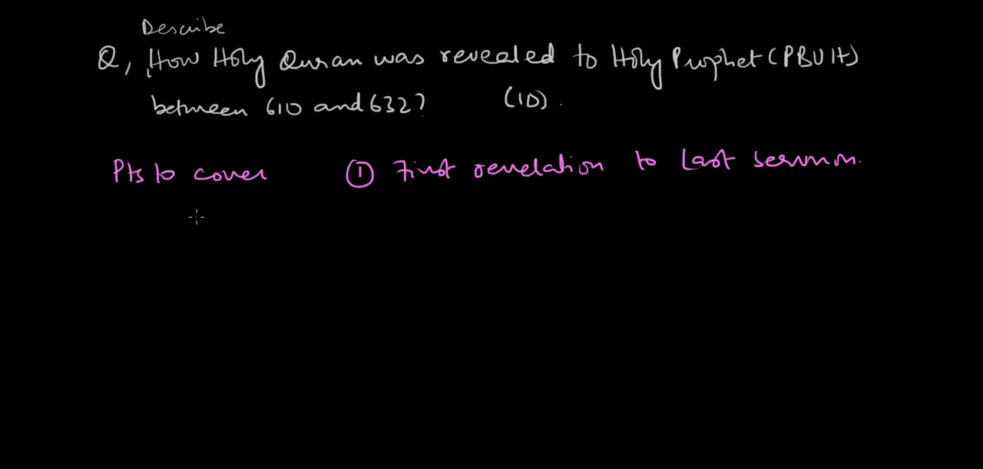
Handwrite 'chap 17 ayat 106 =' in pink beneath 'Pts to cover'
type("chapt aya")
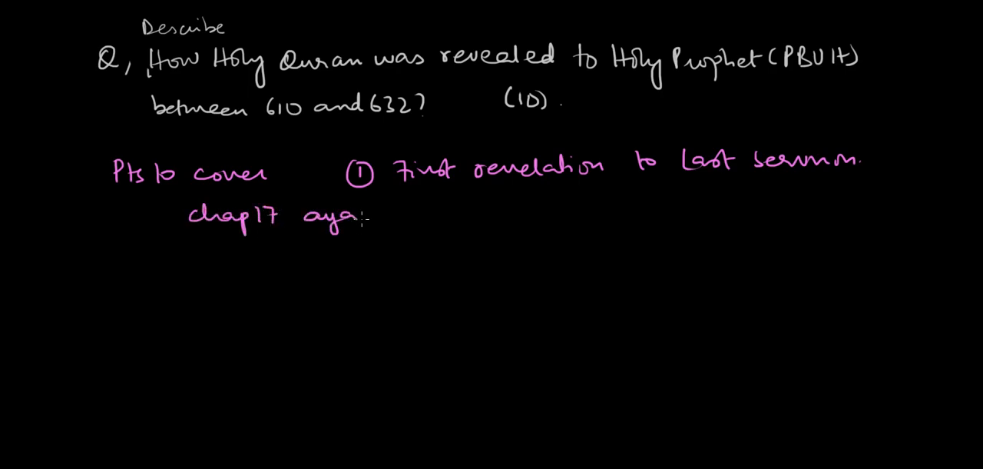
type("t 10")
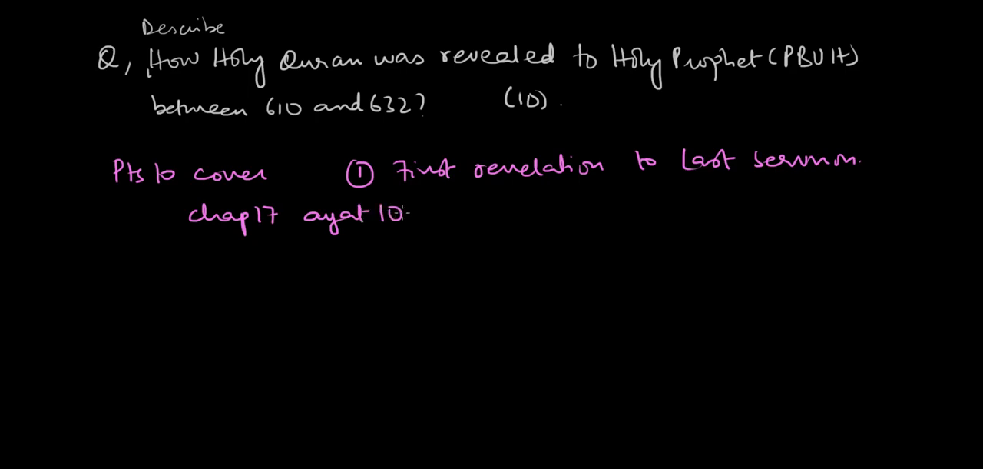
type("6 =")
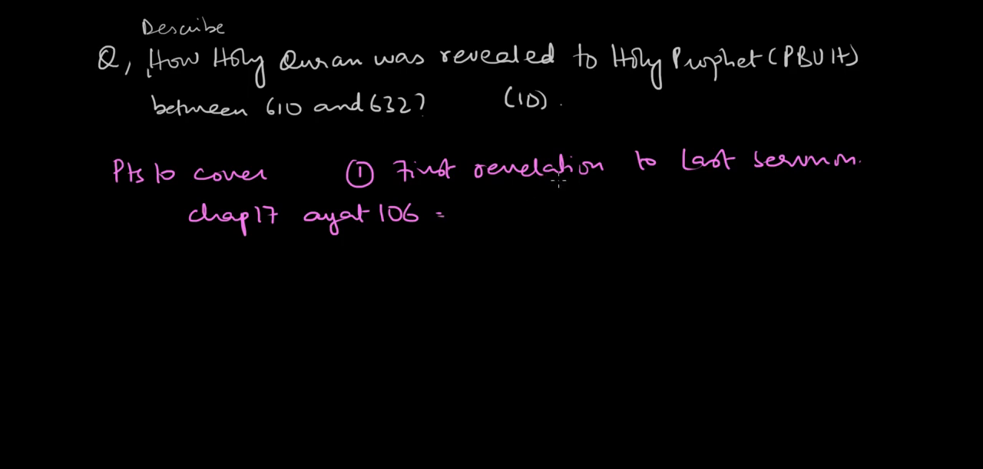
mouse_move(558, 179)
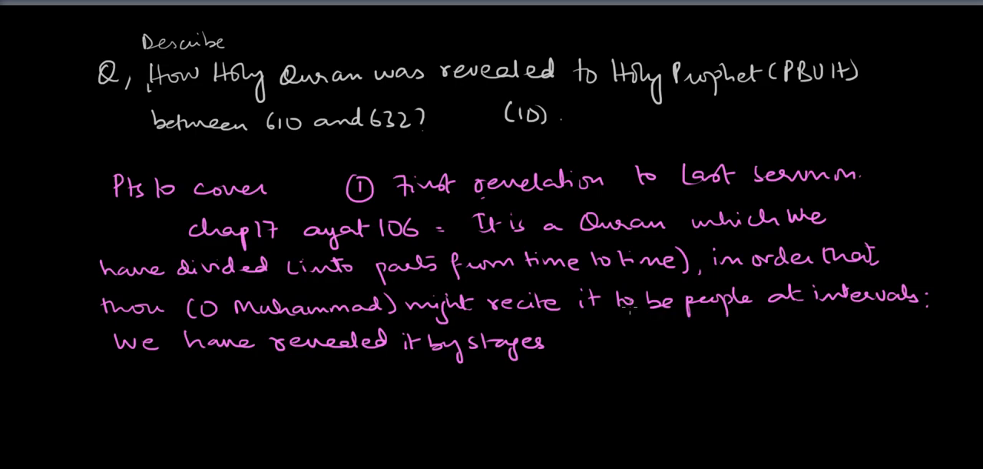
mouse_move(631, 304)
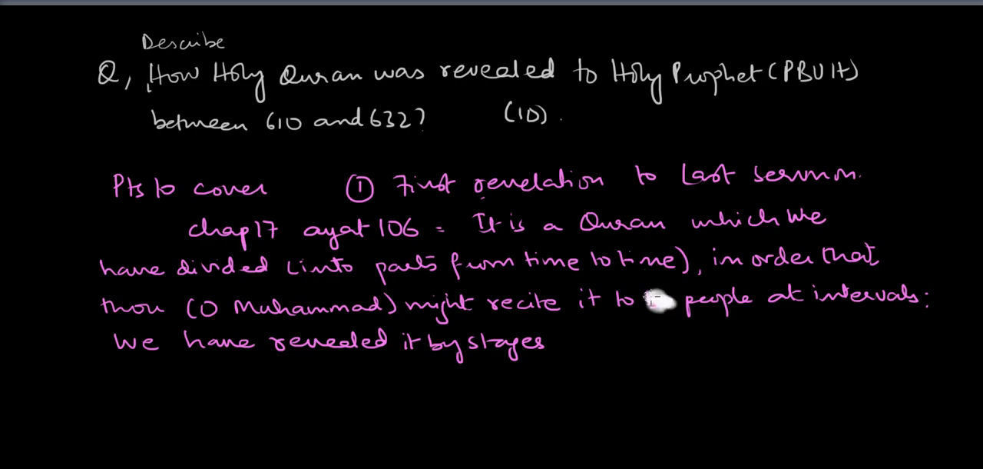
mouse_move(218, 168)
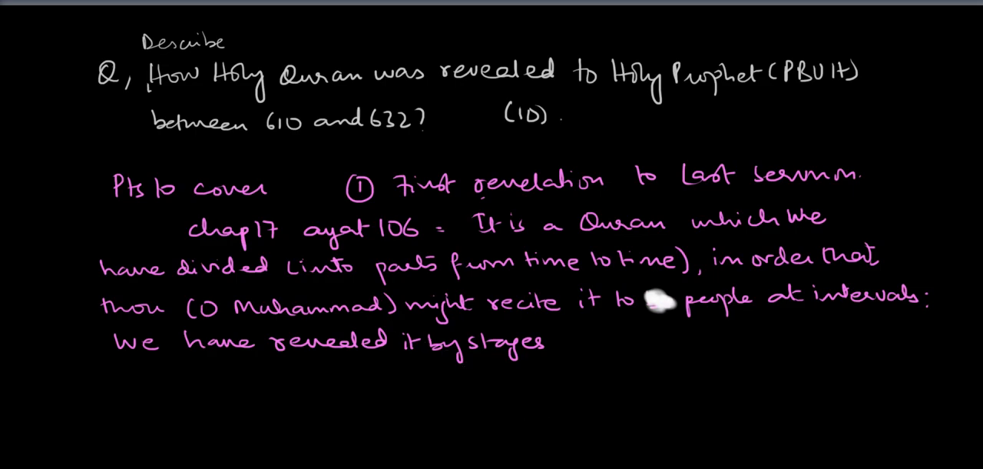
Scroll down below the quote to make room for the Makkah/Madinah notes
scroll("down", 3)
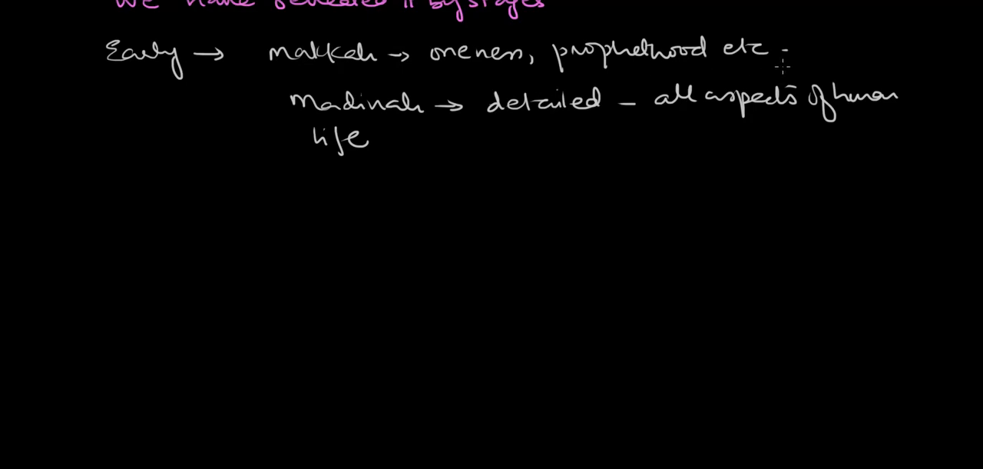
mouse_move(776, 67)
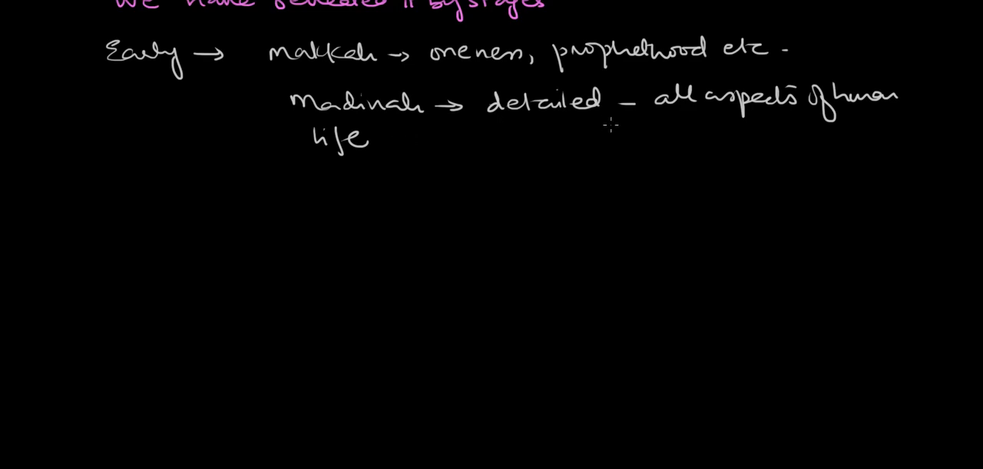
mouse_move(765, 129)
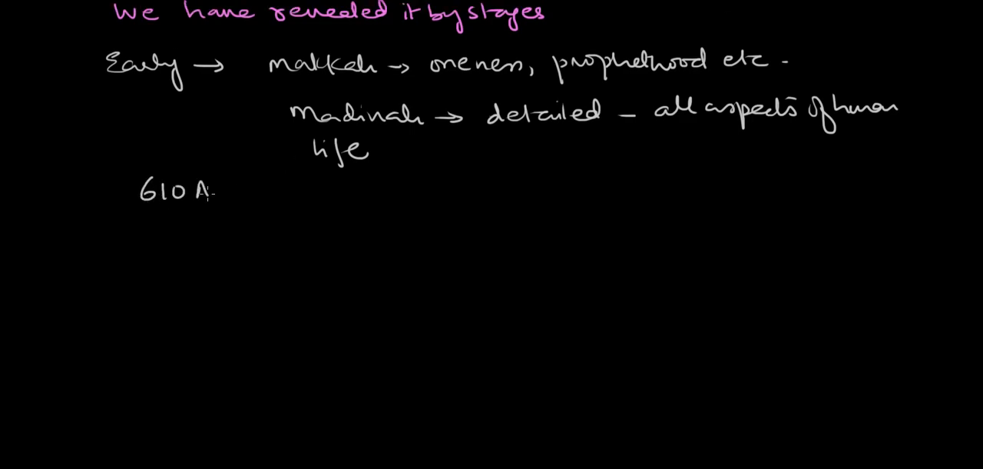
Write 'Cave Hira ch:96 (1-5)' after 610, double-underlining 96
type("D")
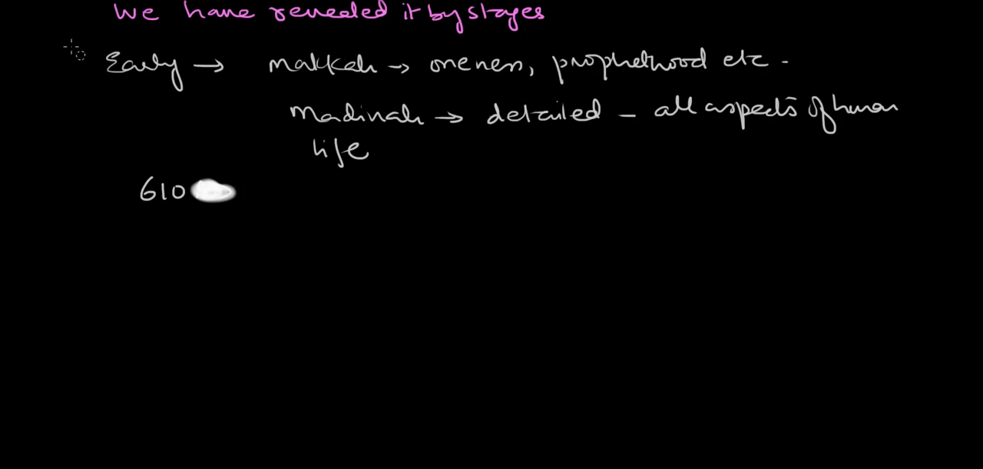
mouse_move(344, 152)
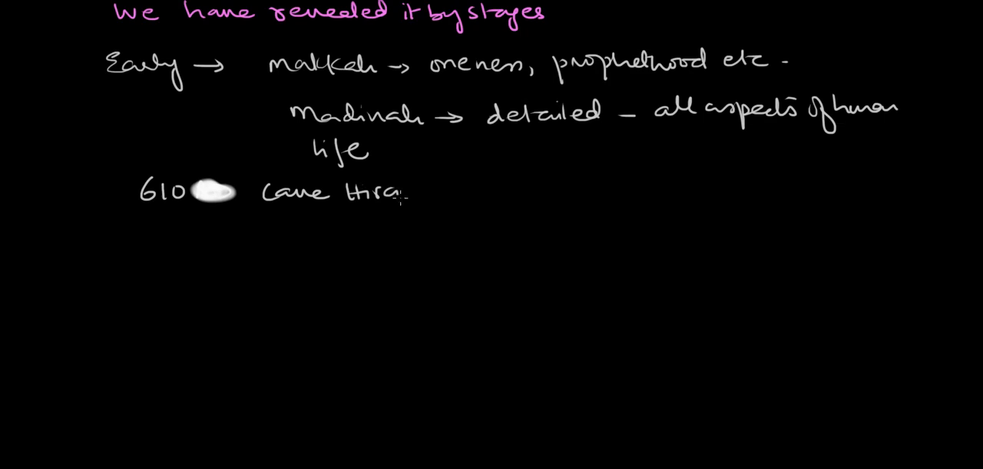
mouse_move(526, 212)
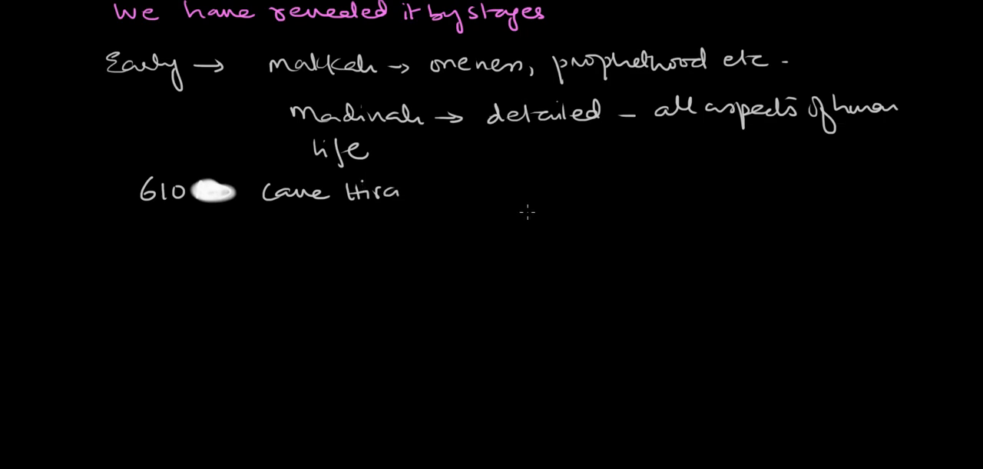
mouse_move(529, 209)
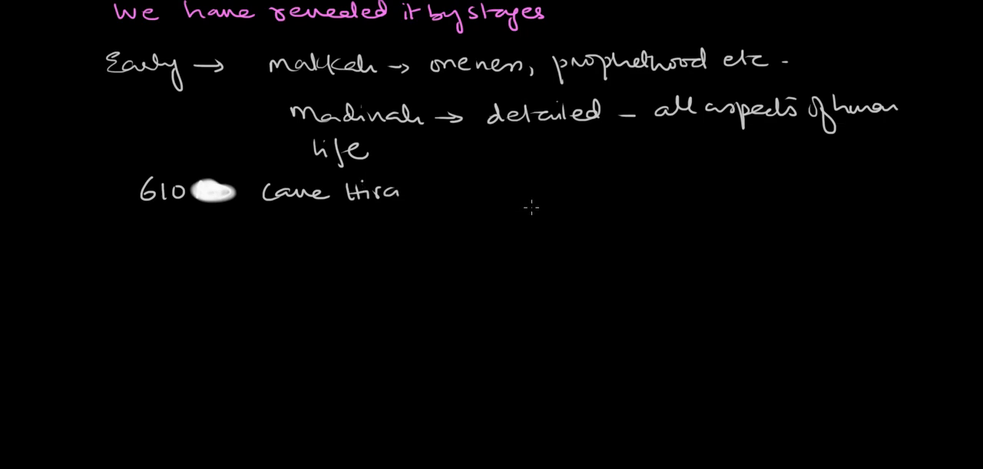
type("96 (1-5")
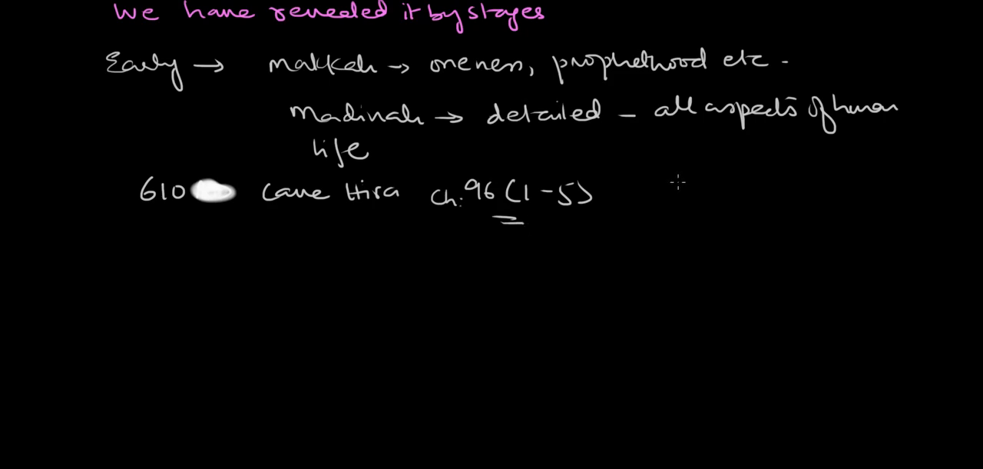
mouse_move(684, 180)
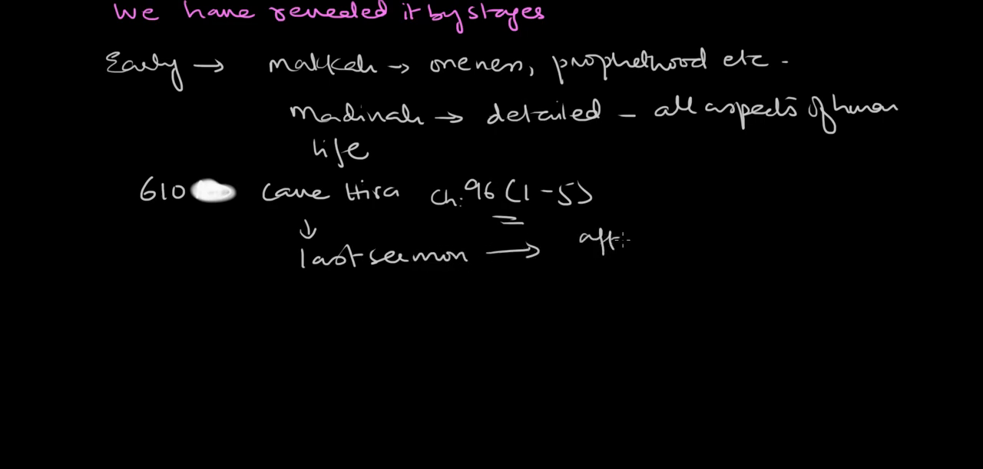
Add 'before & after migration' and a down arrow beneath 'last sermon'
type("after")
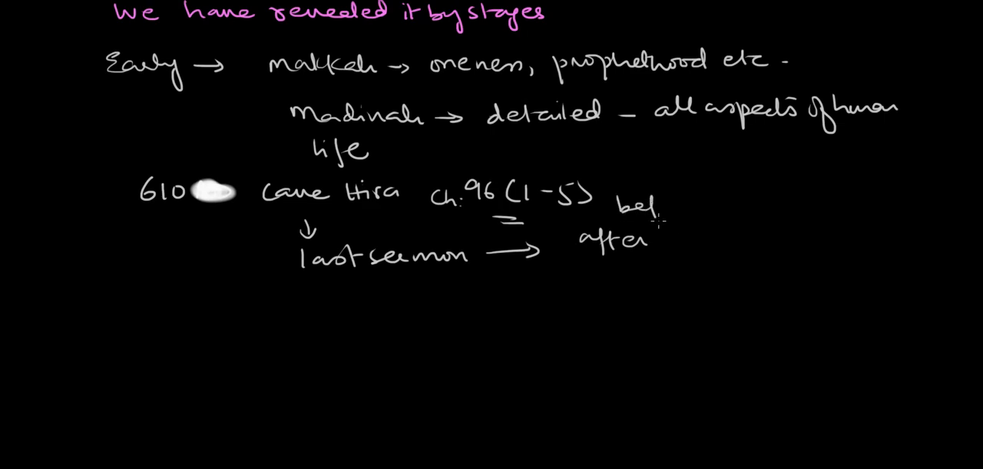
type("me &")
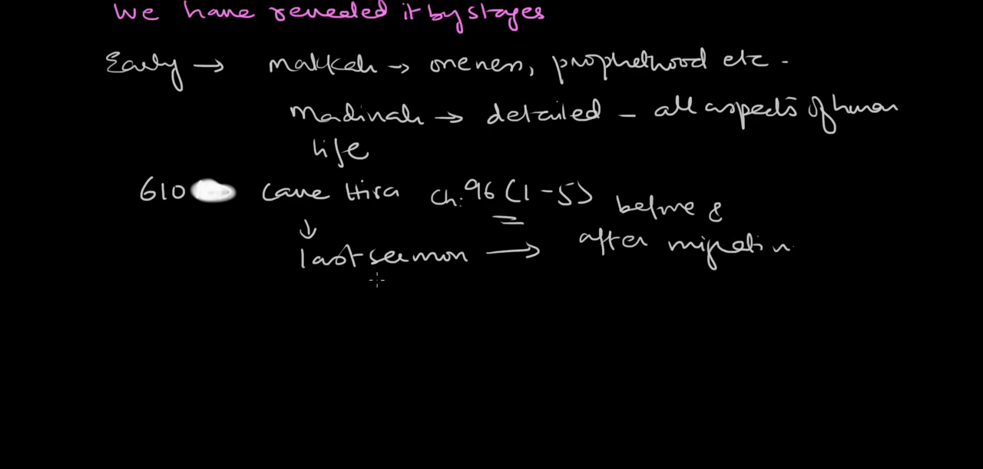
left_click_drag(376, 276, 376, 296)
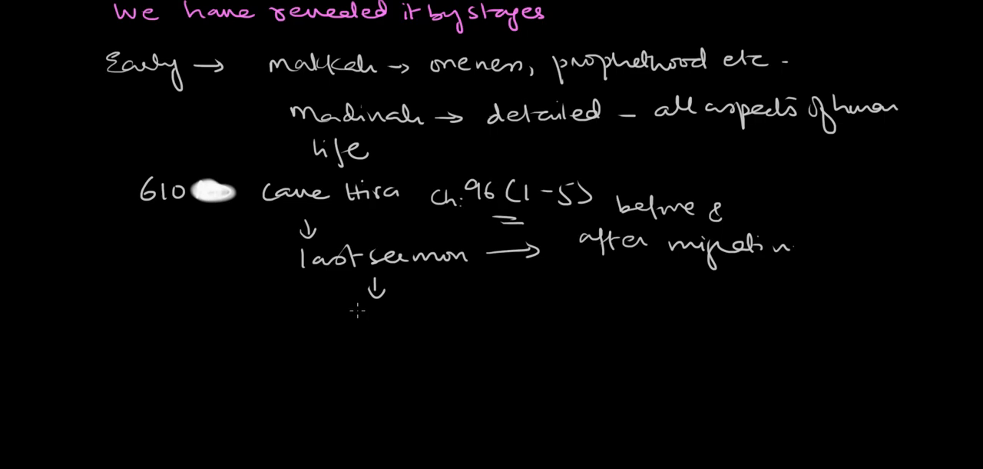
mouse_move(361, 309)
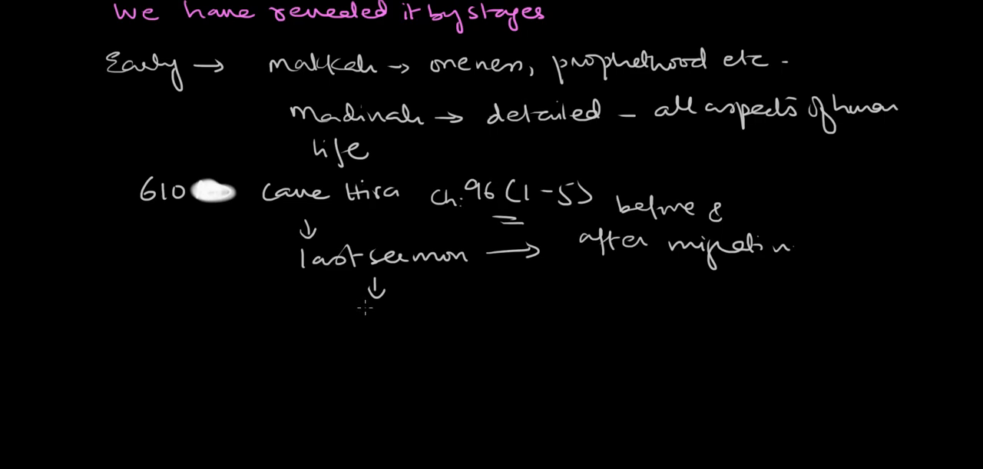